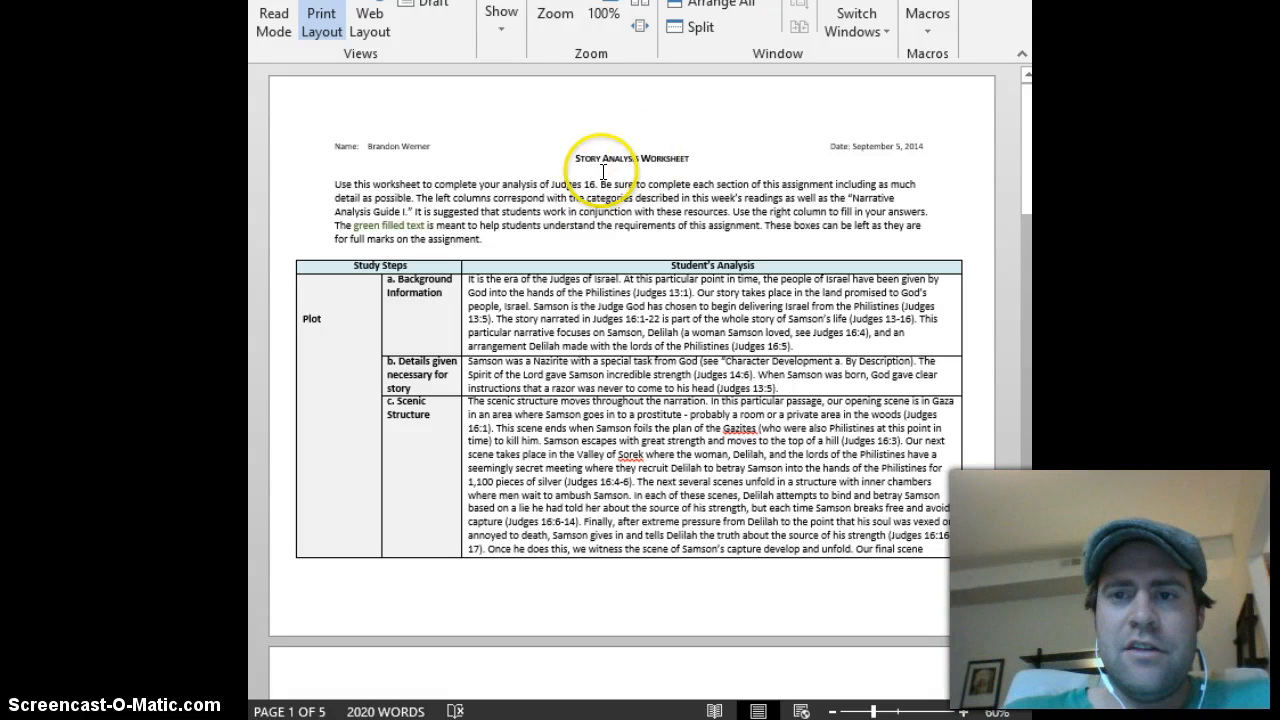
{"action": "mouse_move", "coordinate": [524, 200]}
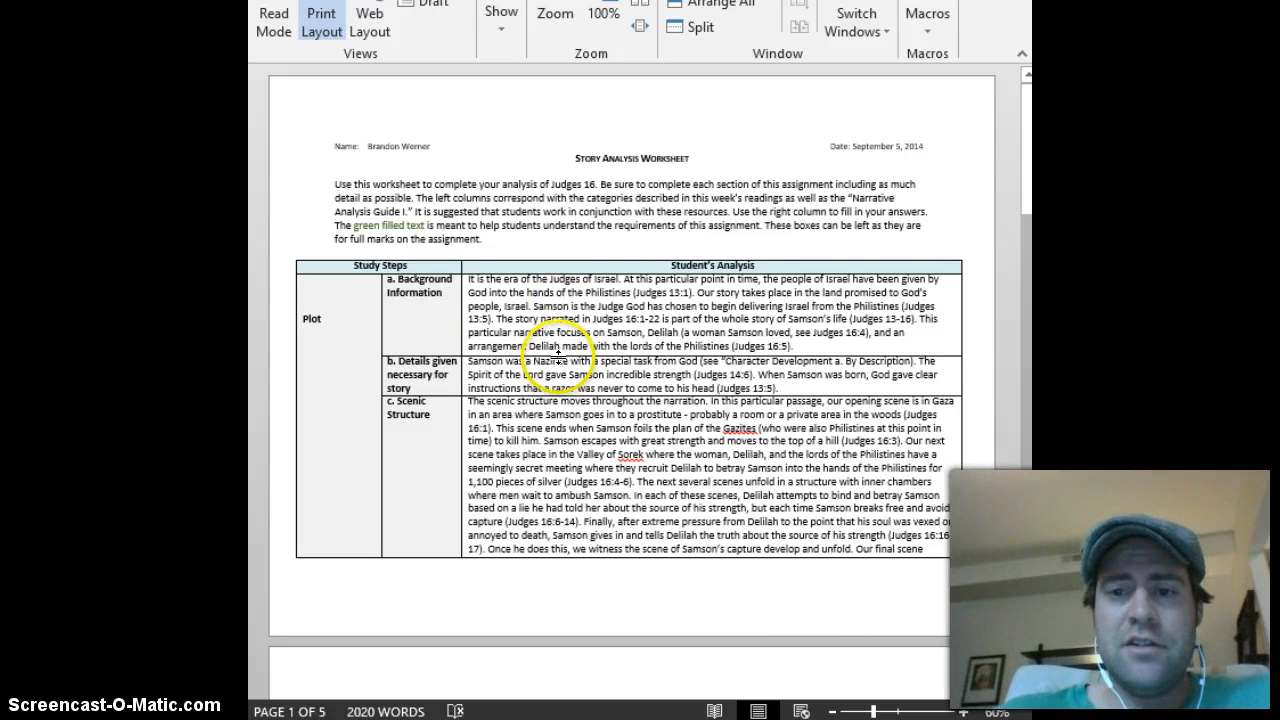
Switch from the Judges 16 worksheet to the 'Week 4-Second Samuel Analysis' document via the taskbar preview.
{"action": "scroll", "scroll_direction": "down", "scroll_amount": 3}
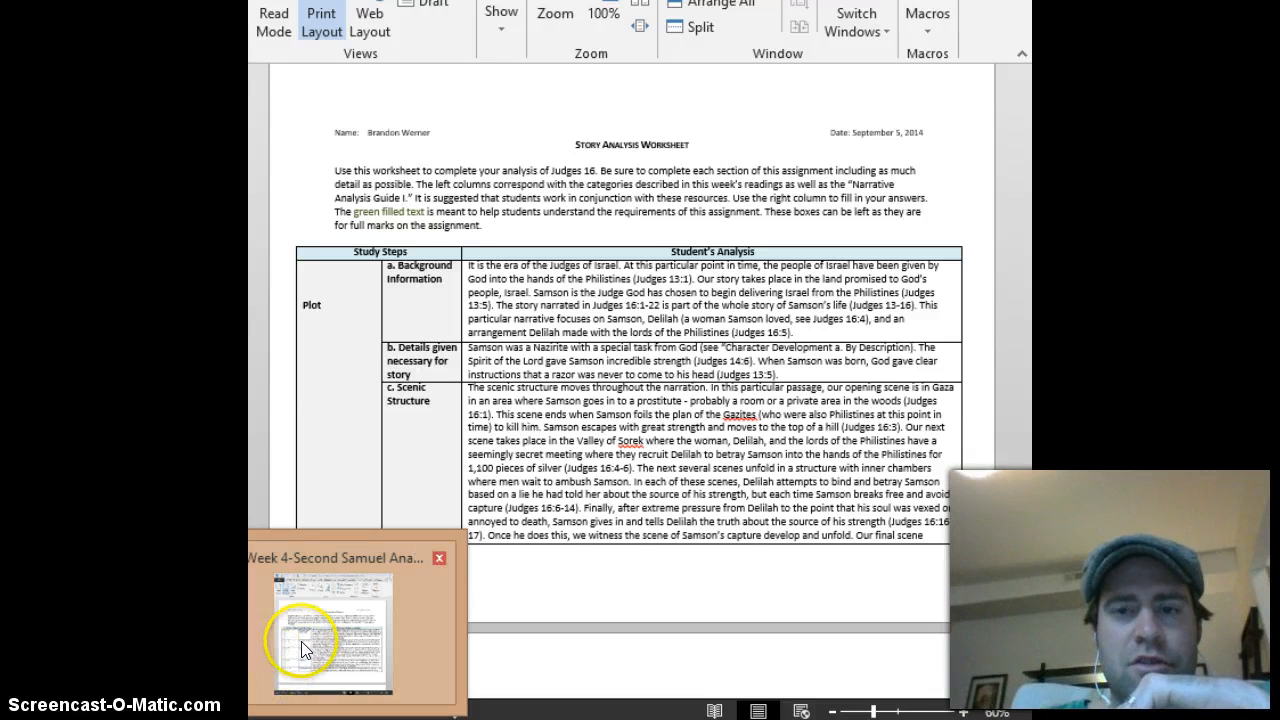
{"action": "left_click", "coordinate": [332, 632]}
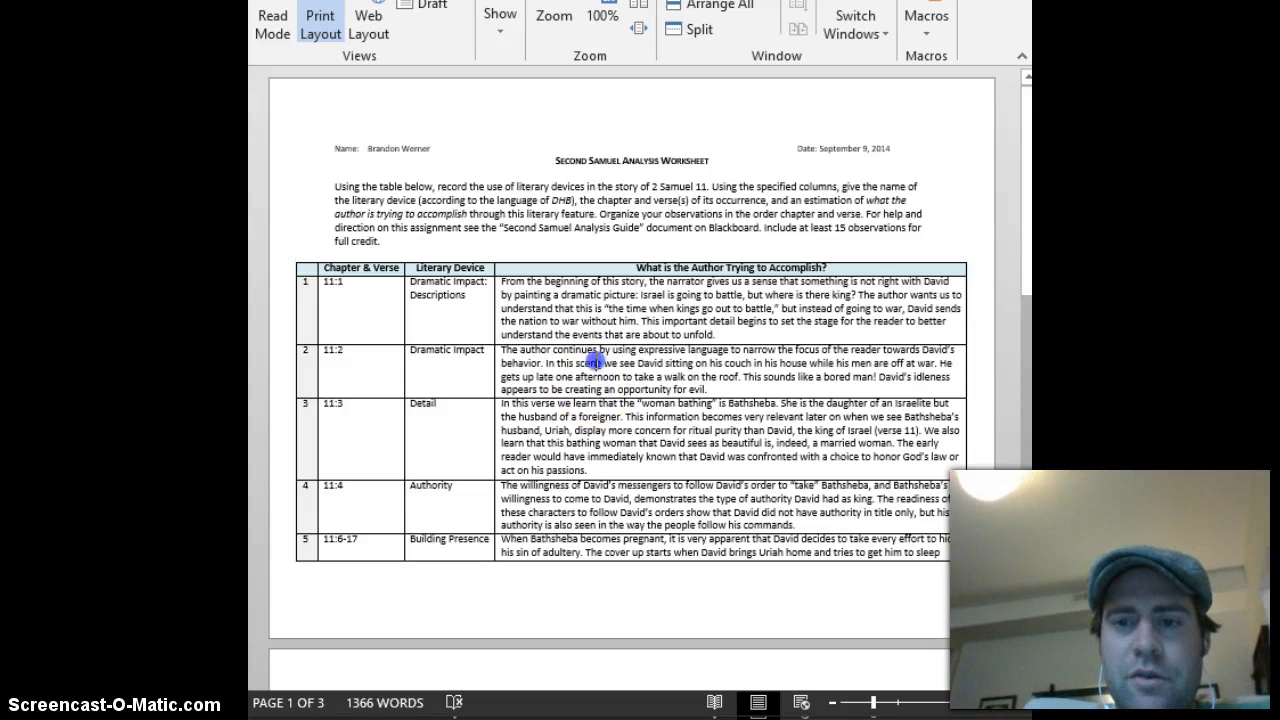
Scroll down to the table's next page showing rows 11-15 covering 2 Samuel 11:21-27.
{"action": "scroll", "scroll_direction": "down", "scroll_amount": 3}
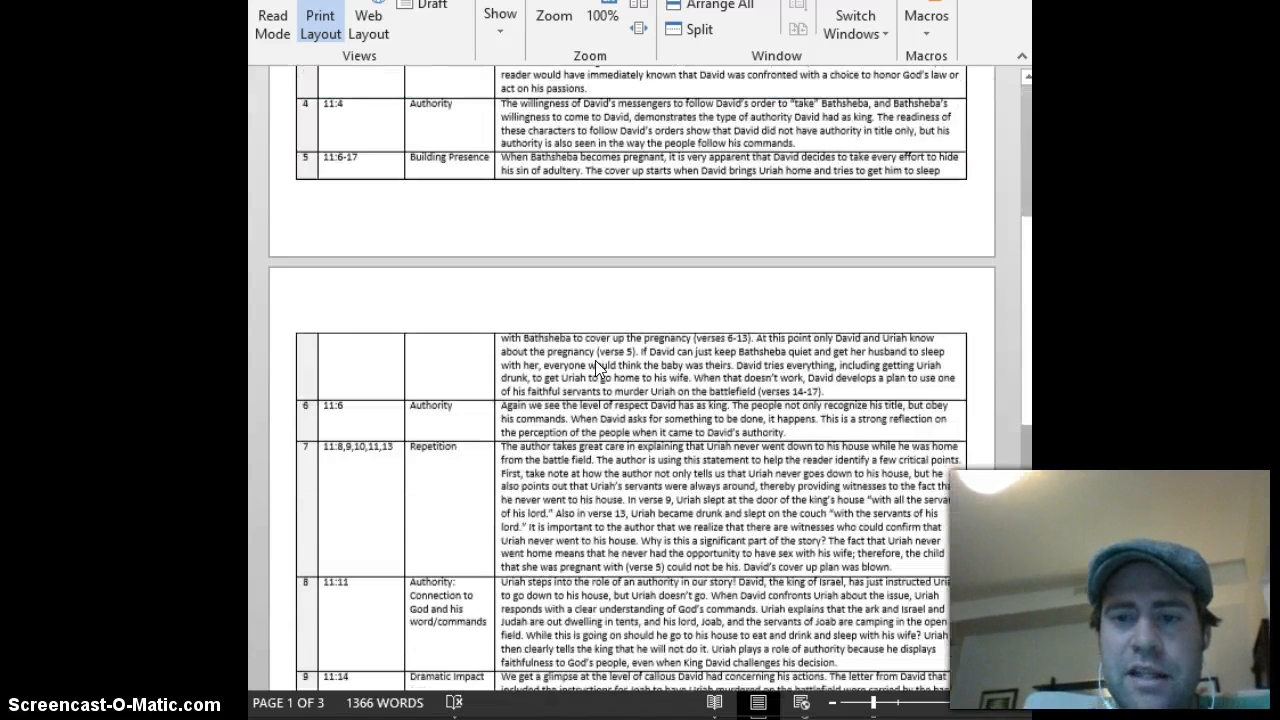
{"action": "scroll", "scroll_direction": "down", "scroll_amount": 3}
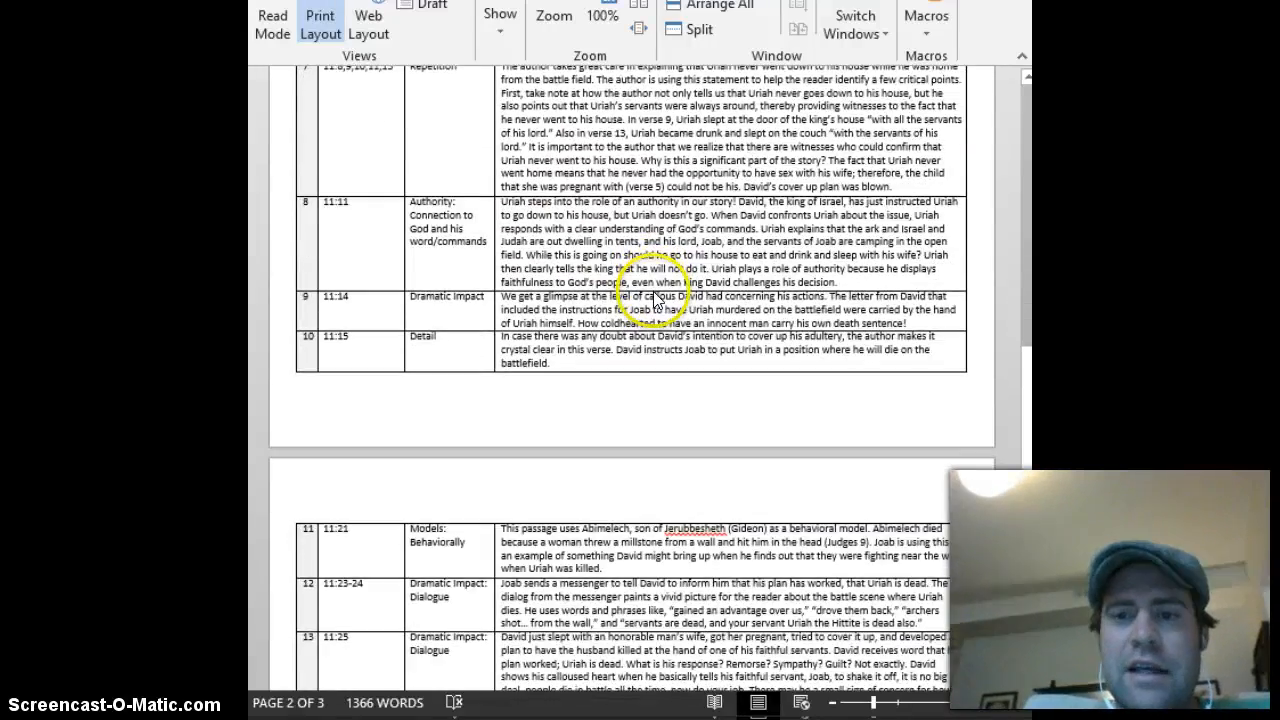
{"action": "scroll", "scroll_direction": "down", "scroll_amount": 3}
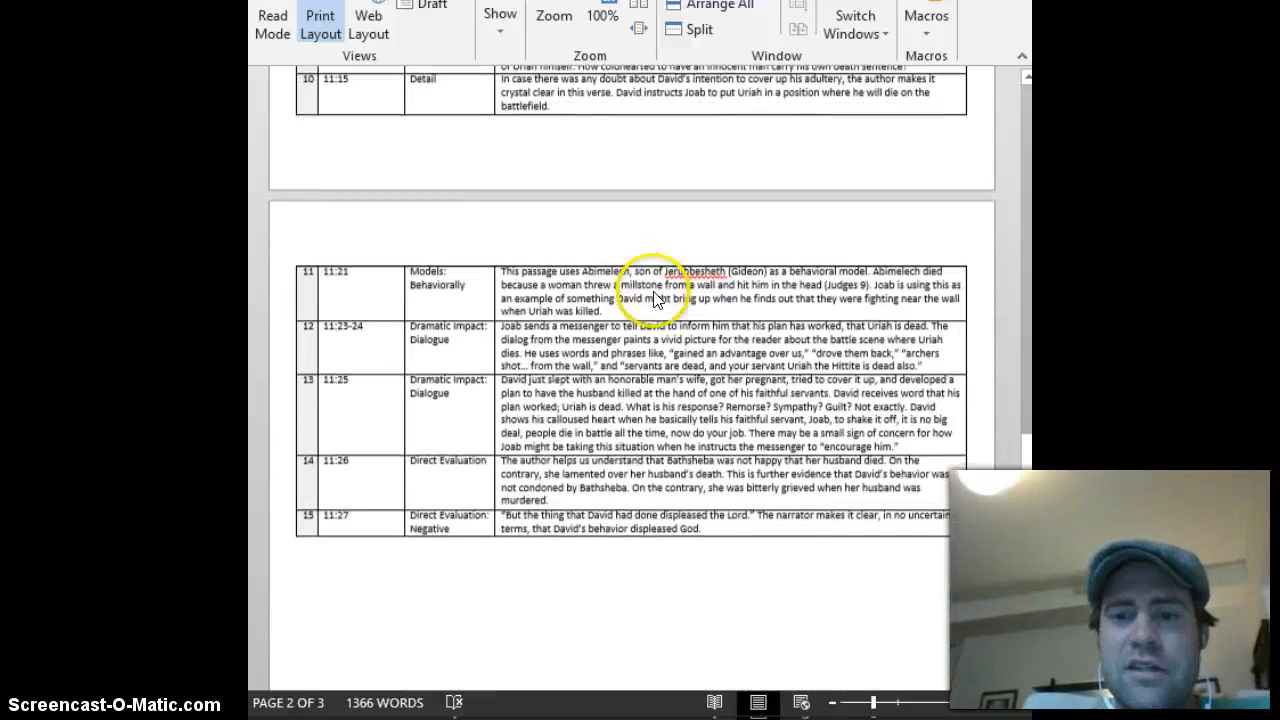